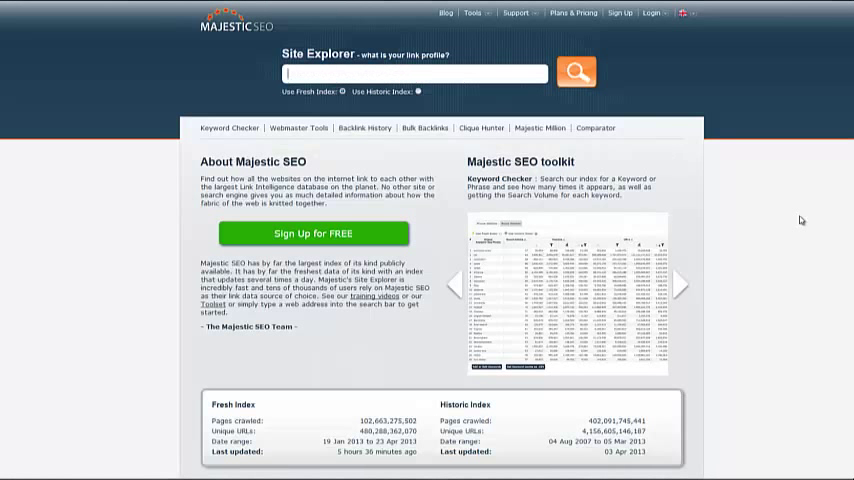
# Enter thesun, guardian, dailymail, dailystar and express .co.uk in the Bulk Backlink Checker, then return home
pyautogui.write('Welcome!')
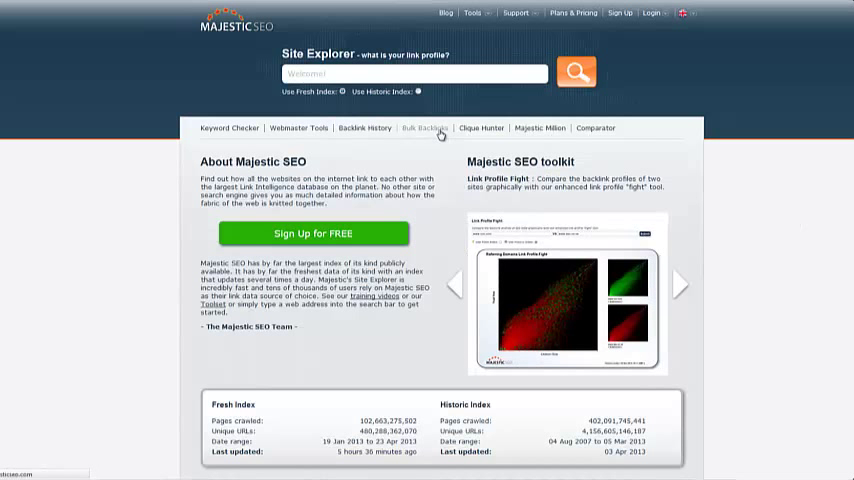
pyautogui.click(430, 128)
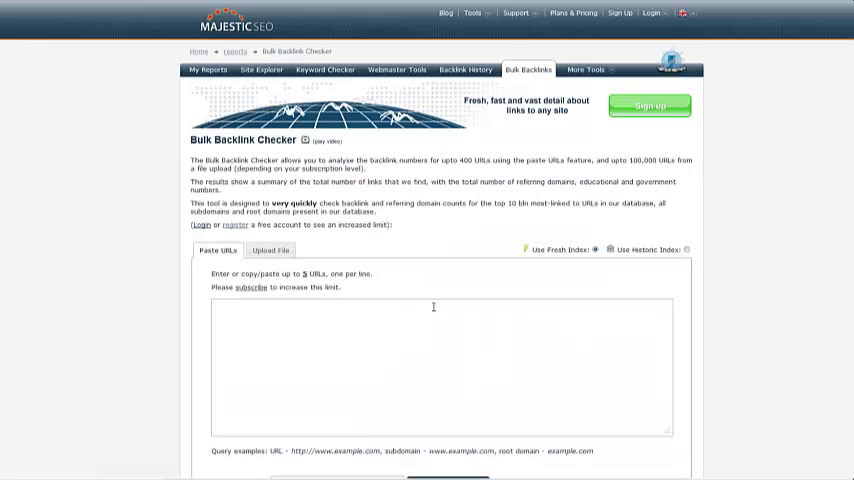
pyautogui.scroll(-3)
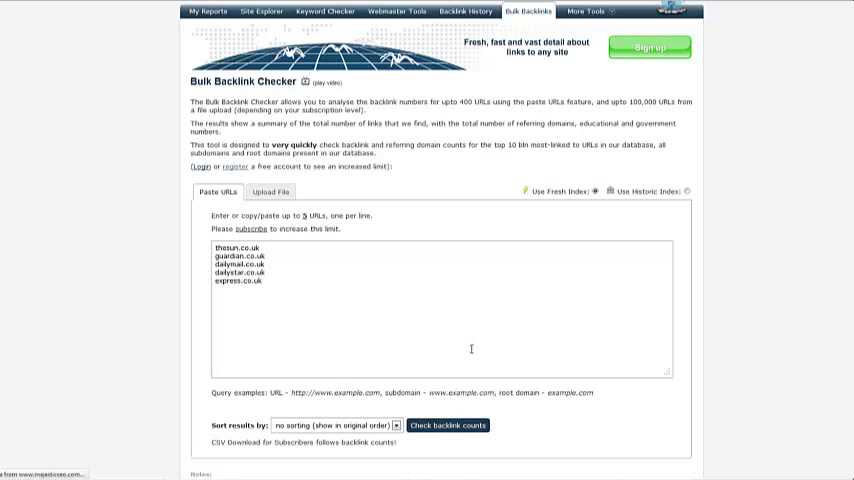
pyautogui.click(450, 424)
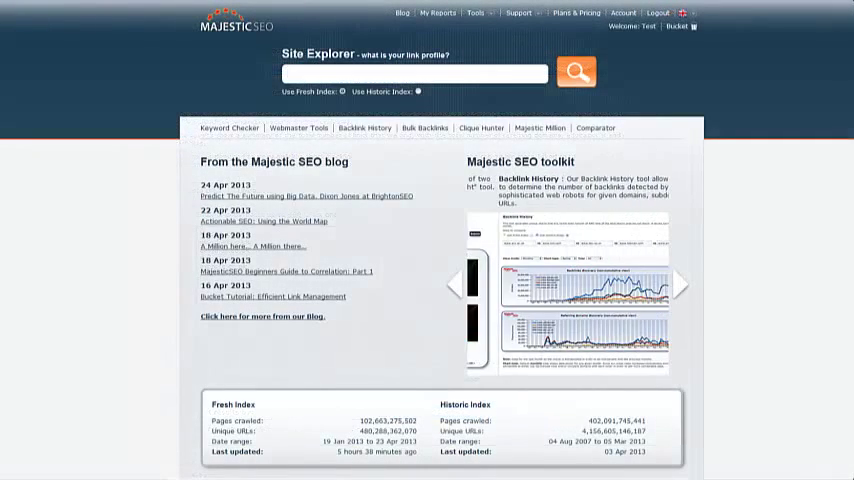
pyautogui.write('www.guardian.co.uk')
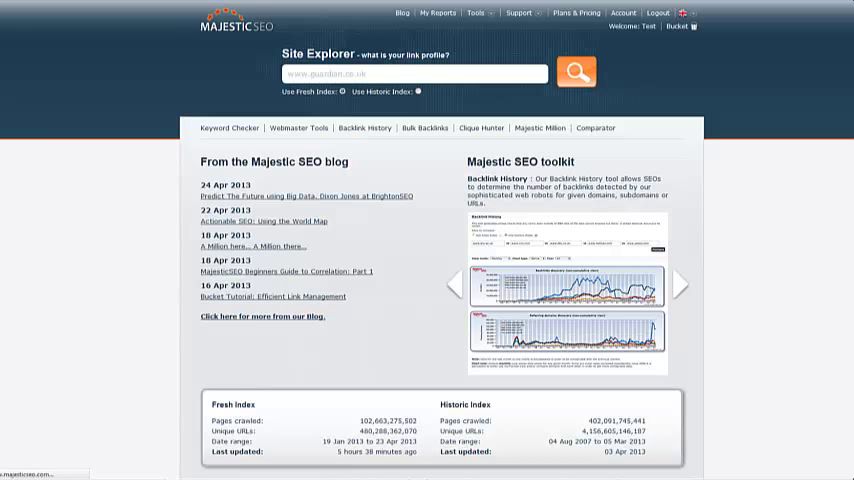
pyautogui.click(576, 74)
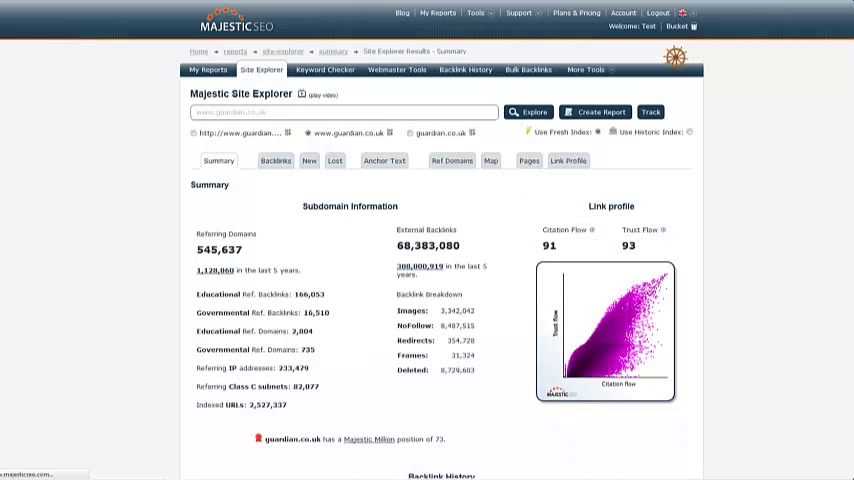
pyautogui.scroll(-3)
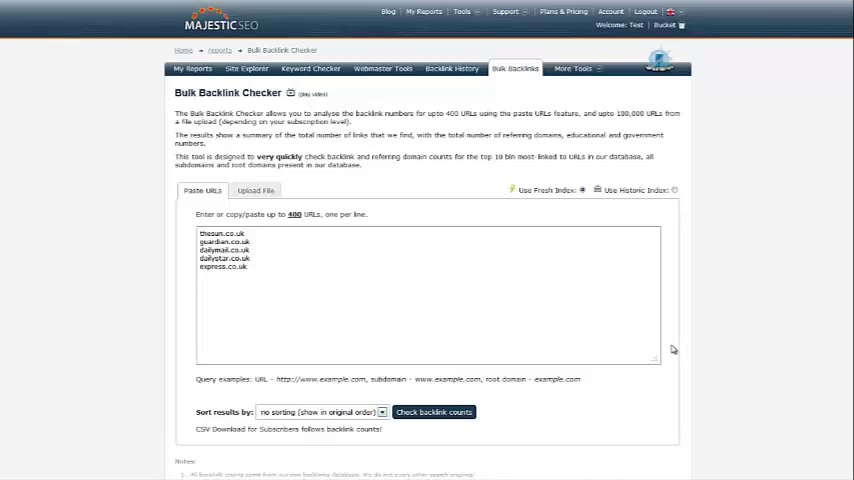
pyautogui.moveTo(684, 346)
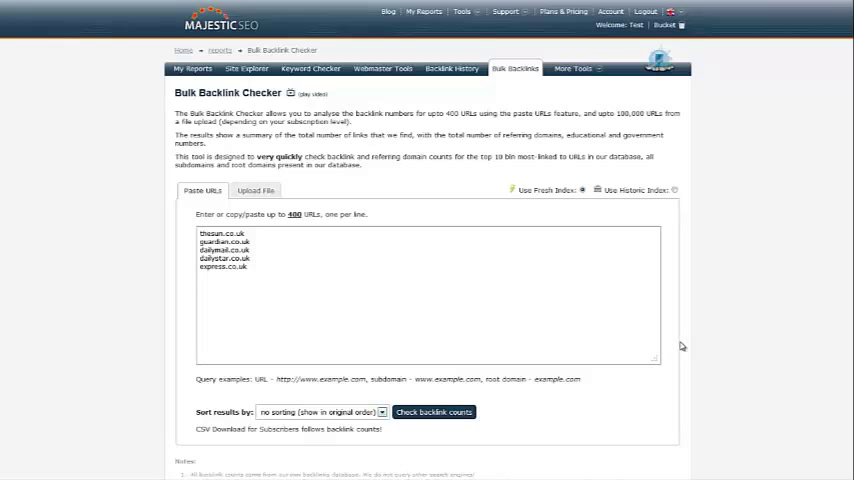
# Check backlink counts for thesun.co.uk and the other four news domains, viewing the results table
pyautogui.click(436, 412)
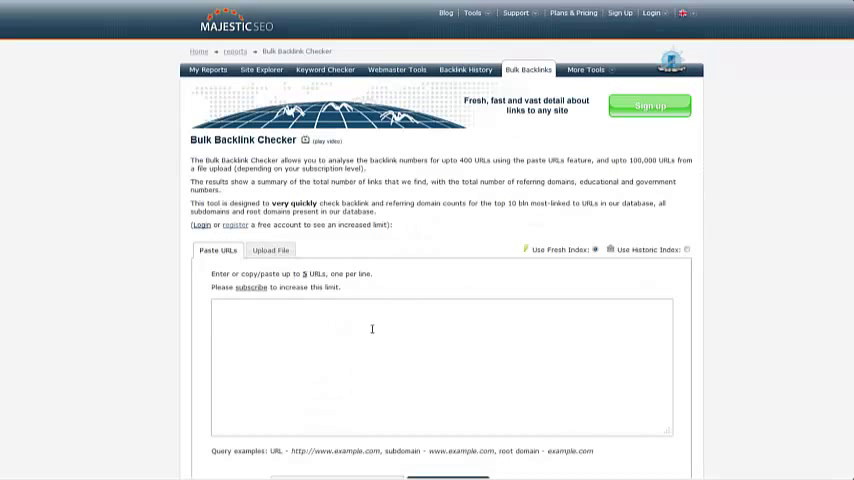
pyautogui.scroll(-3)
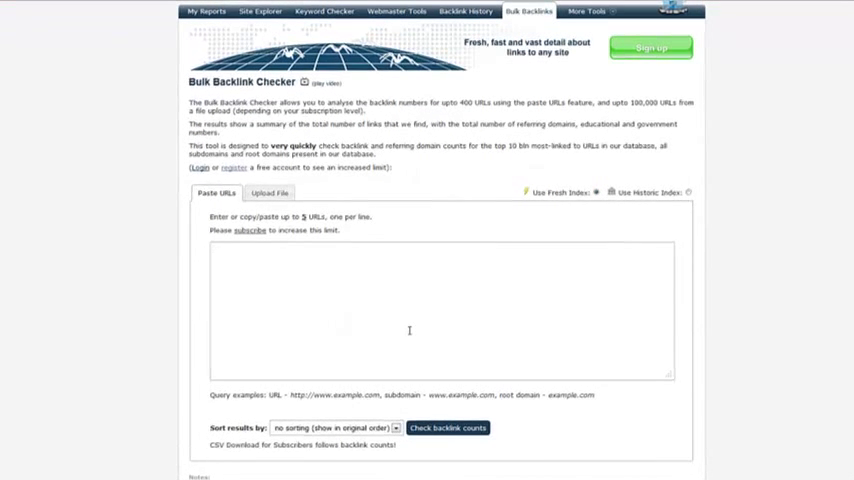
pyautogui.write('thesun.co.uk')
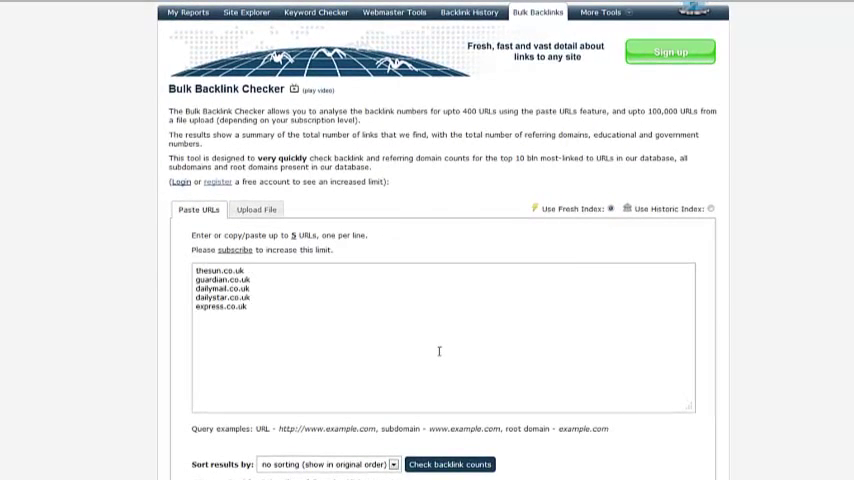
pyautogui.click(448, 464)
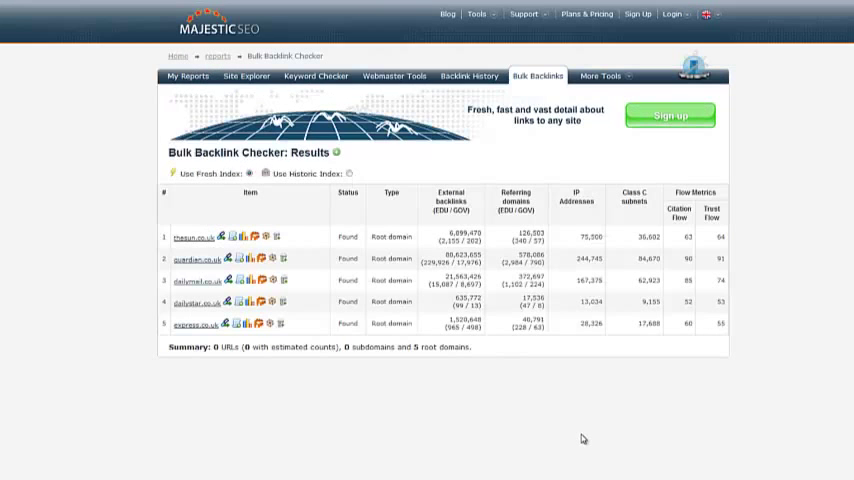
pyautogui.moveTo(682, 118)
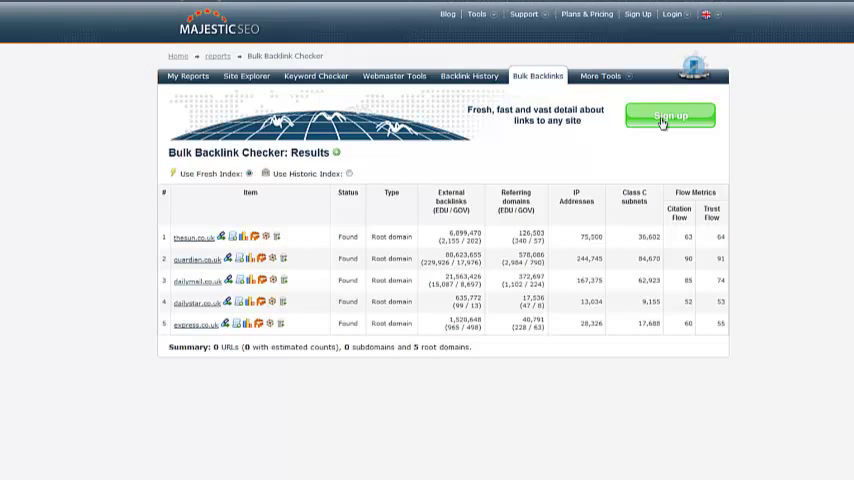
pyautogui.click(680, 116)
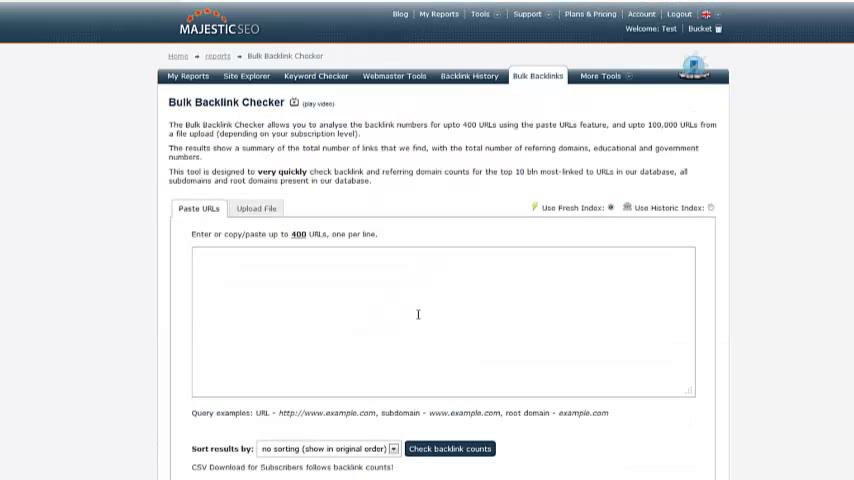
pyautogui.moveTo(414, 308)
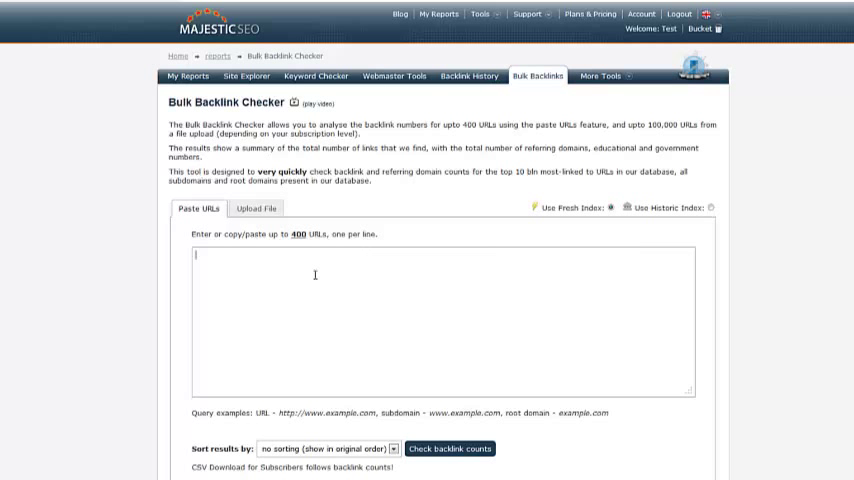
# Re-run the backlink check on the five domains while signed in, getting results with CSV export
pyautogui.write('thesun.co.uk')
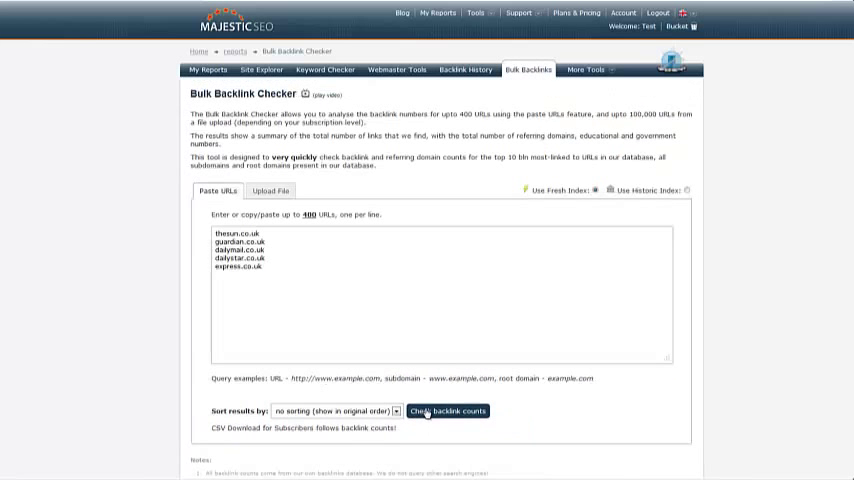
pyautogui.click(448, 410)
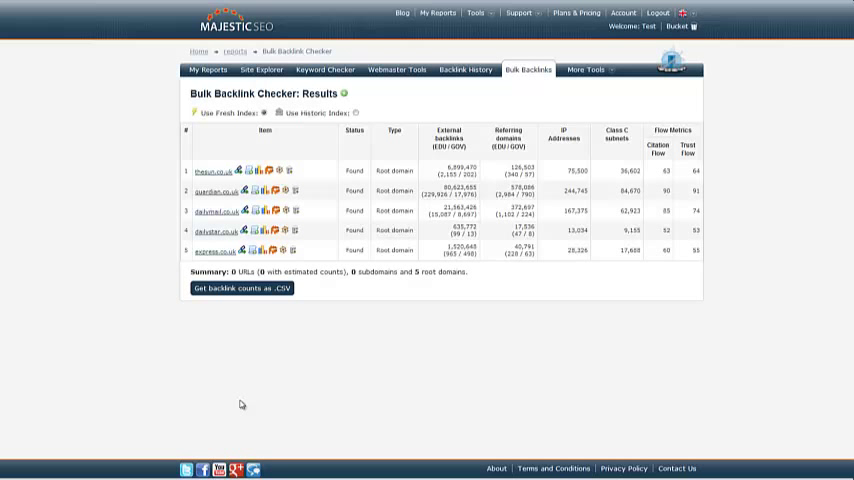
pyautogui.moveTo(272, 408)
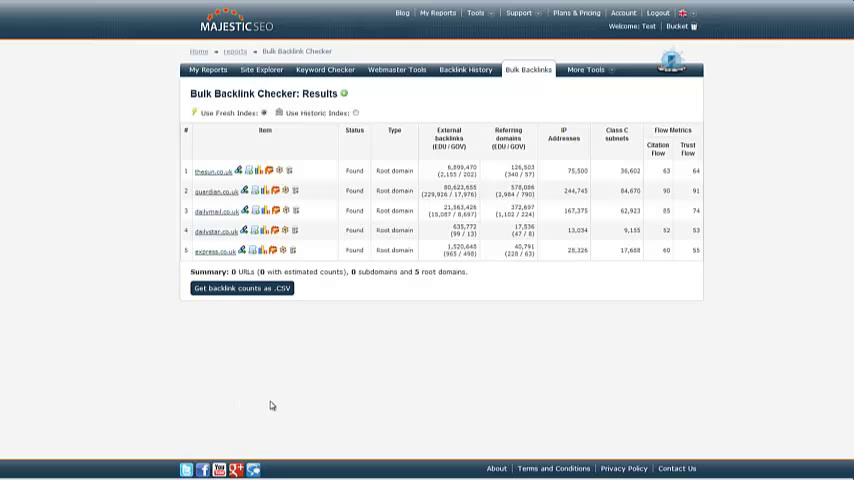
pyautogui.moveTo(352, 290)
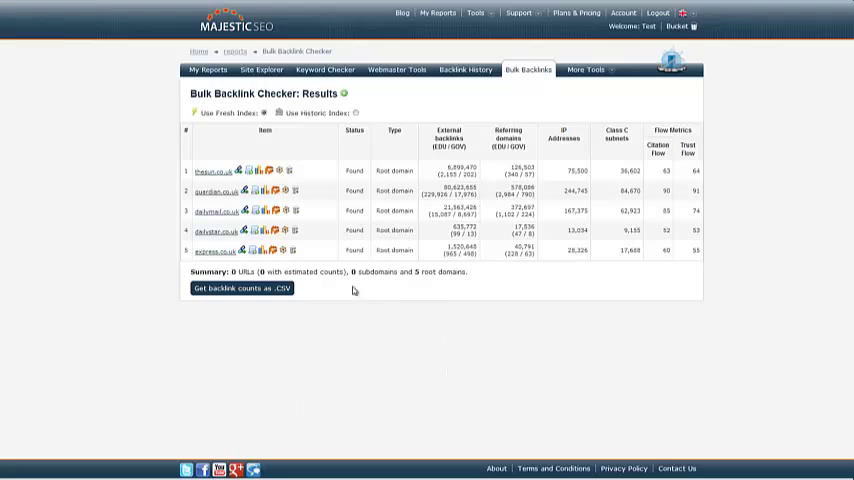
pyautogui.moveTo(144, 264)
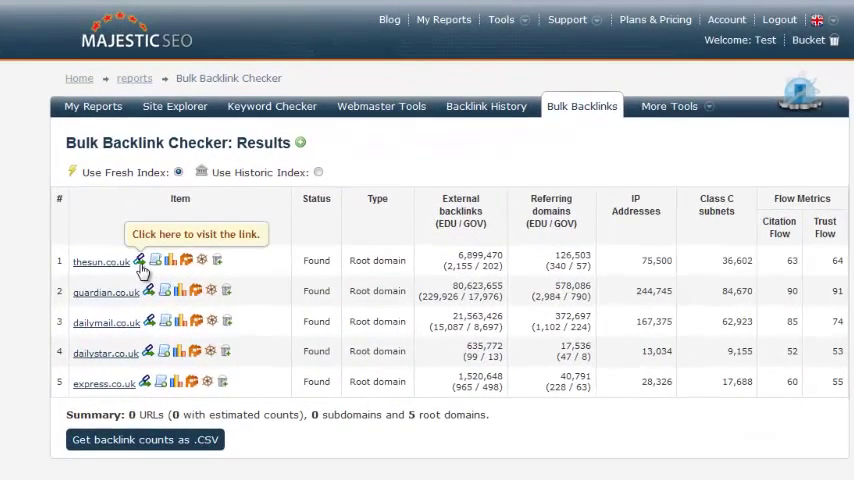
pyautogui.moveTo(150, 270)
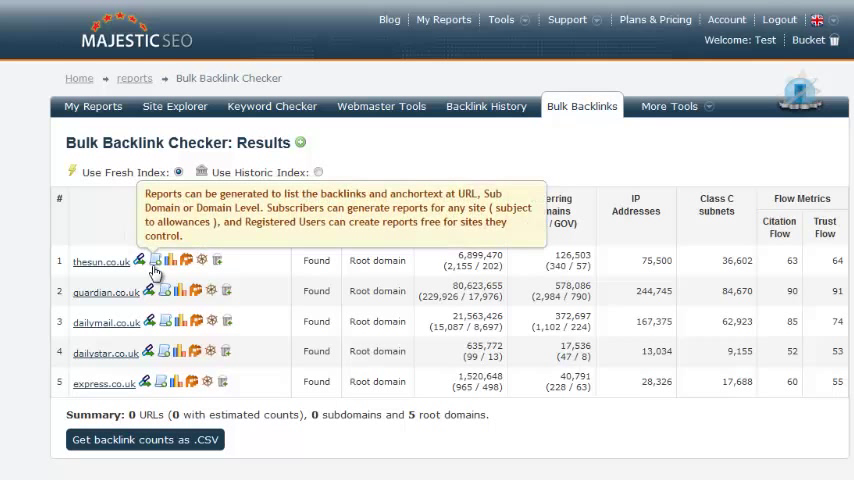
pyautogui.moveTo(168, 276)
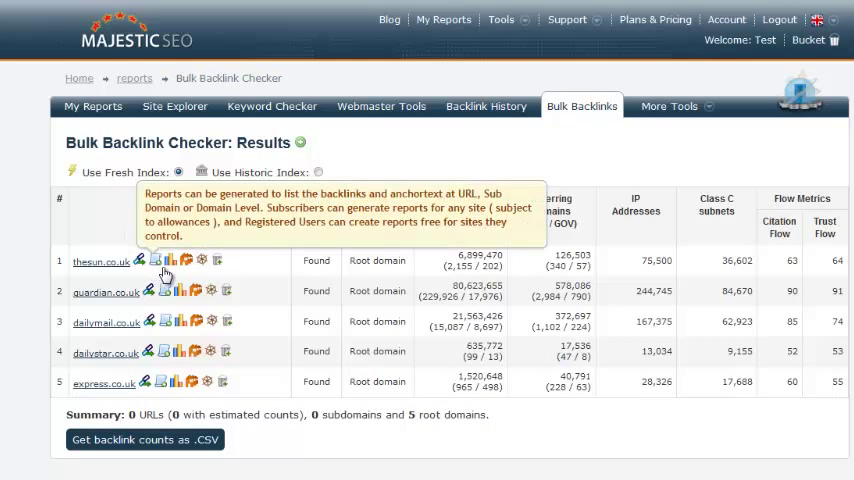
pyautogui.moveTo(170, 264)
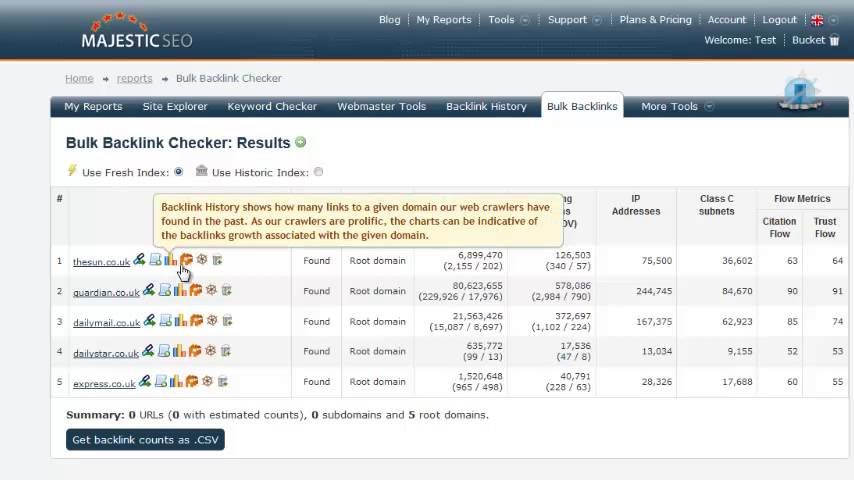
pyautogui.moveTo(196, 264)
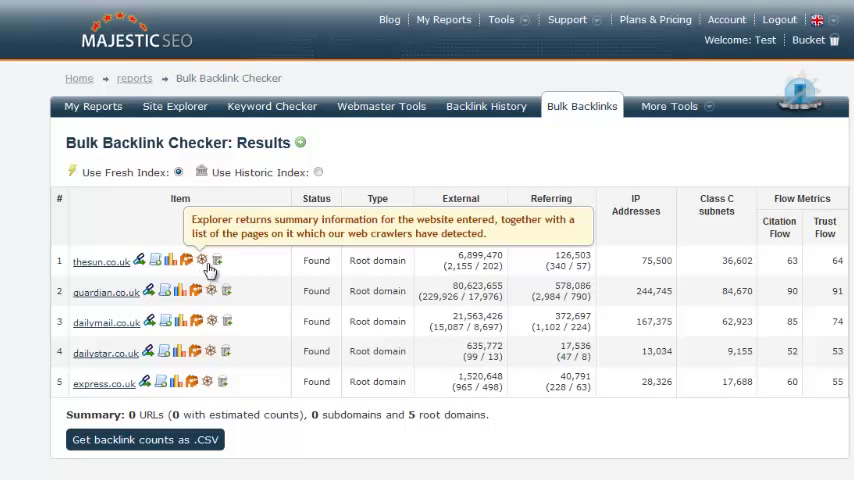
pyautogui.moveTo(218, 260)
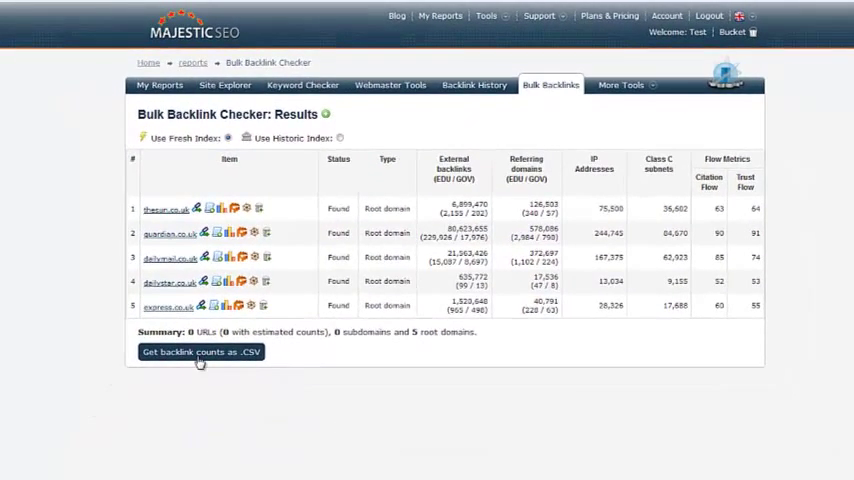
# Visit the Majestic SEO YouTube channel, then leave 'Thanks for watching :)' in the Site Explorer box
pyautogui.click(196, 352)
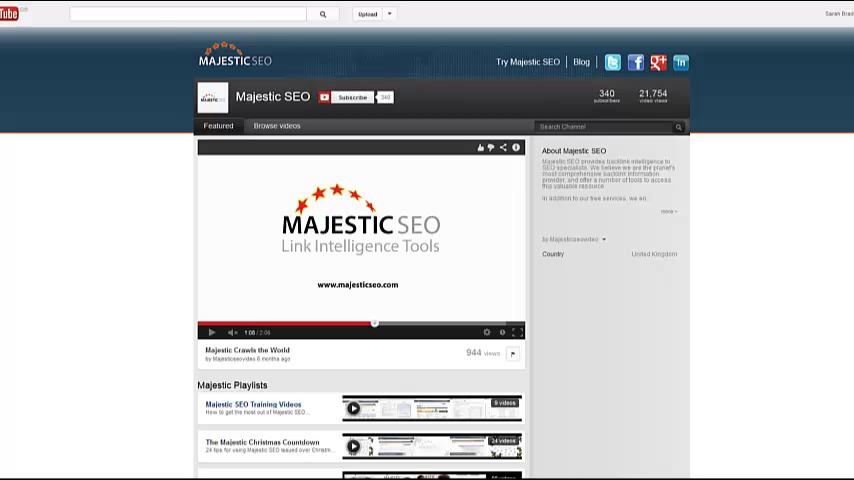
pyautogui.scroll(-3)
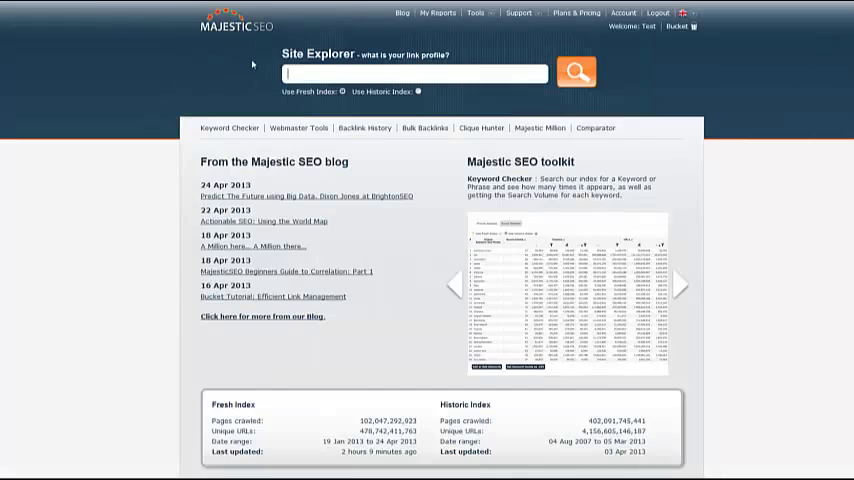
pyautogui.write('Thanks for watching :)')
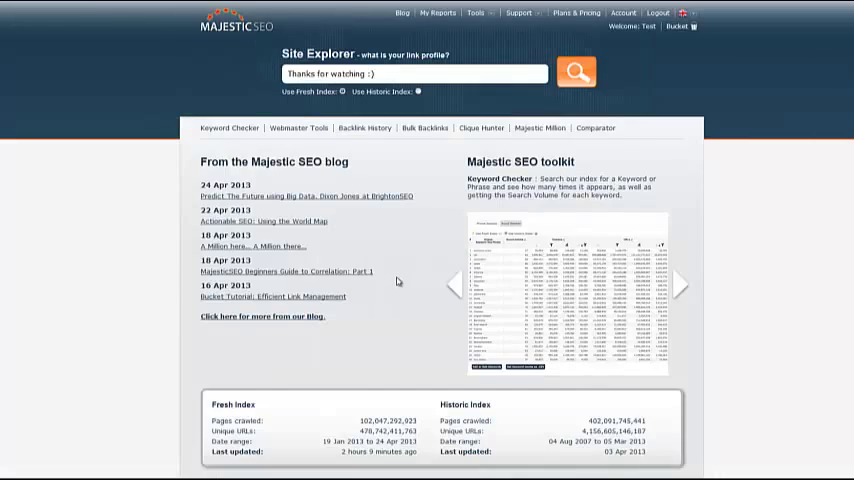